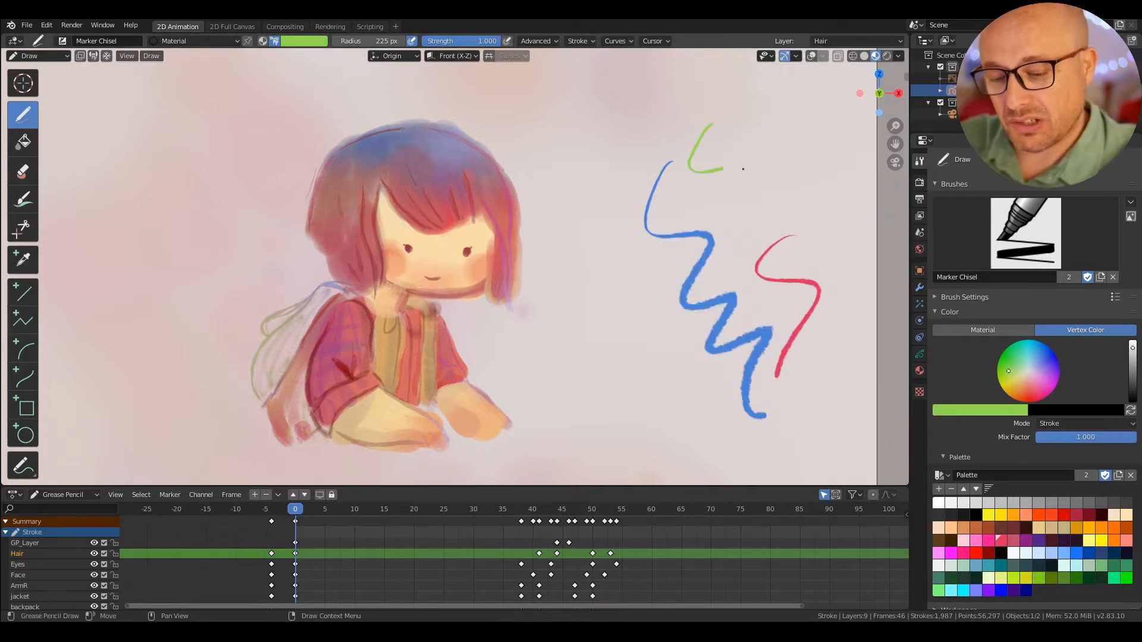
- Draw a green squiggle beside the blue one and tint the test strokes red
{"action": "left_click_drag", "start_coordinate": [700, 131], "coordinate": [601, 386]}
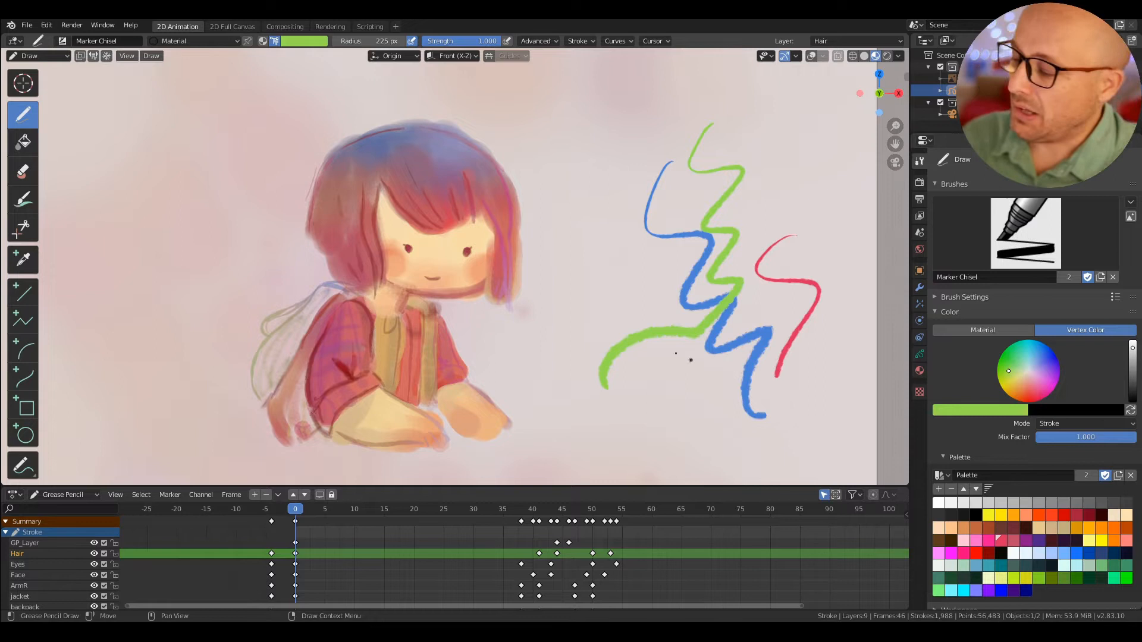
{"action": "left_click", "coordinate": [22, 201]}
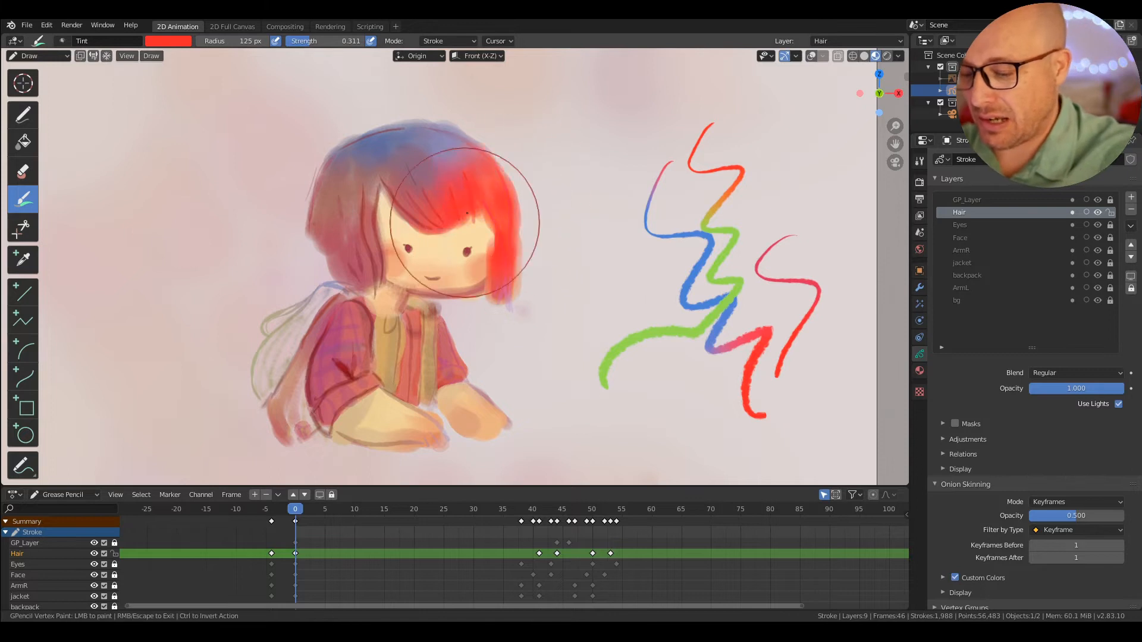
{"action": "left_click_drag", "start_coordinate": [466, 212], "coordinate": [357, 175]}
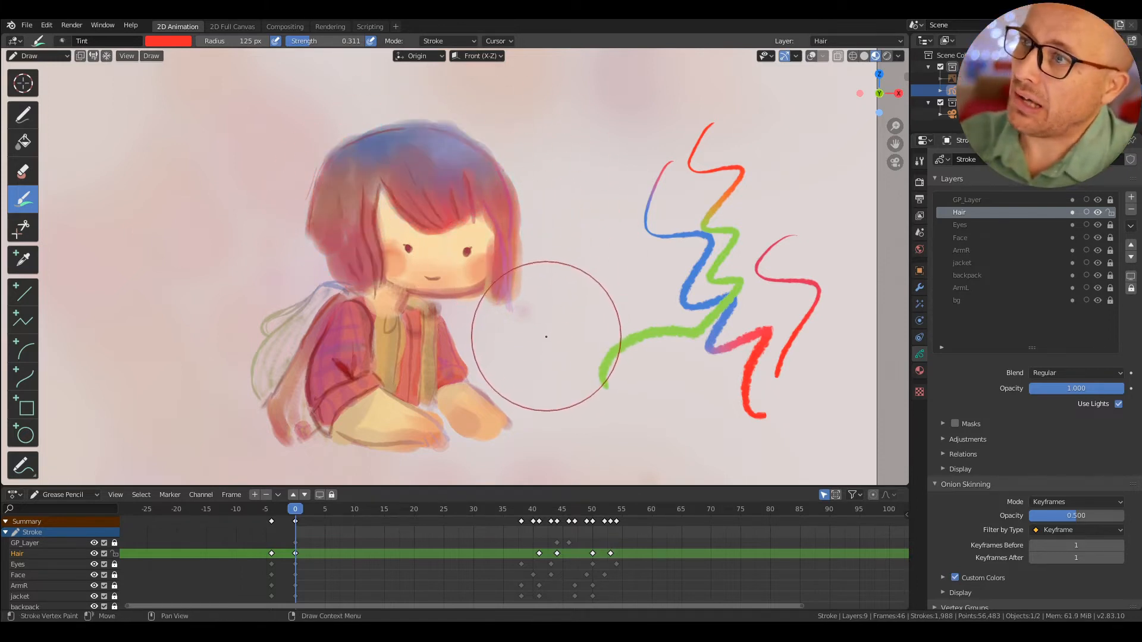
{"action": "left_click", "coordinate": [919, 353]}
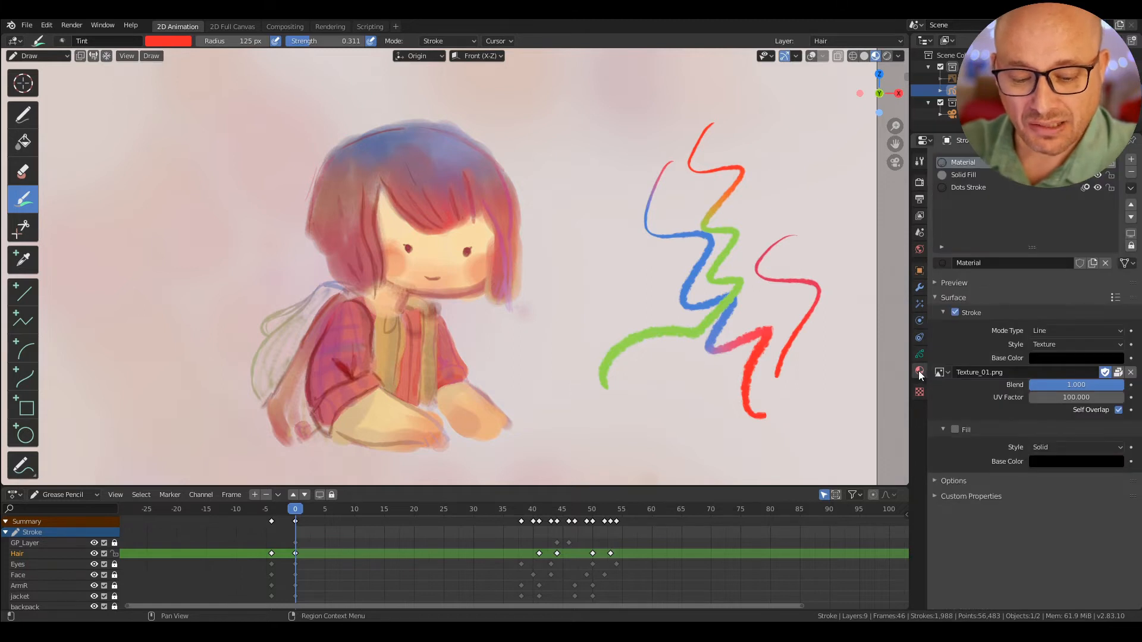
{"action": "left_click", "coordinate": [919, 353]}
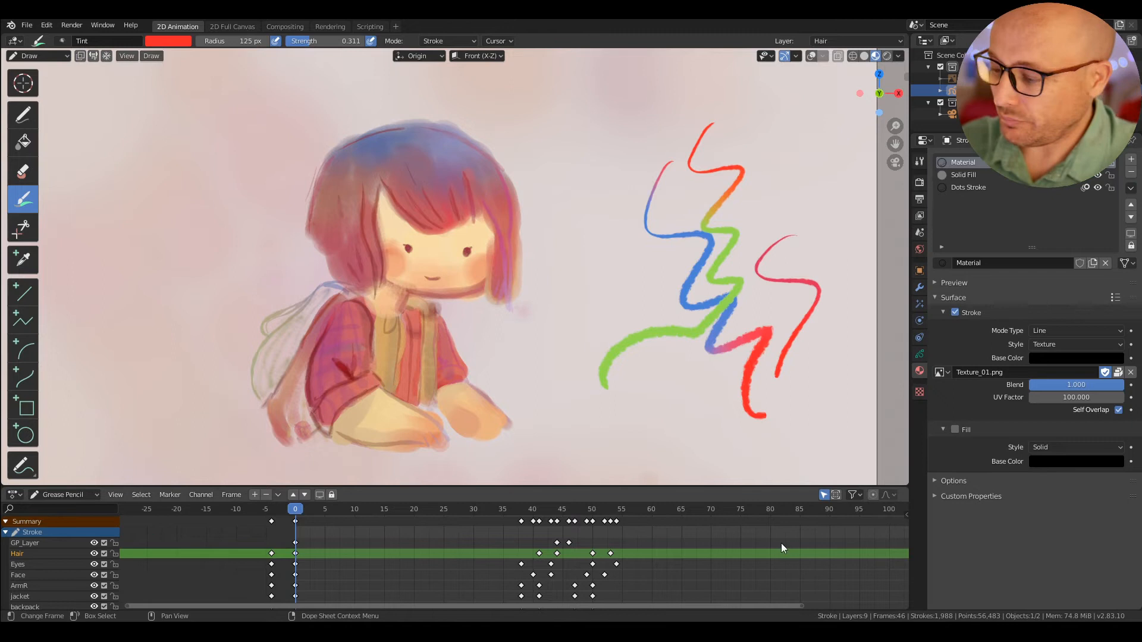
{"action": "mouse_move", "coordinate": [107, 224]}
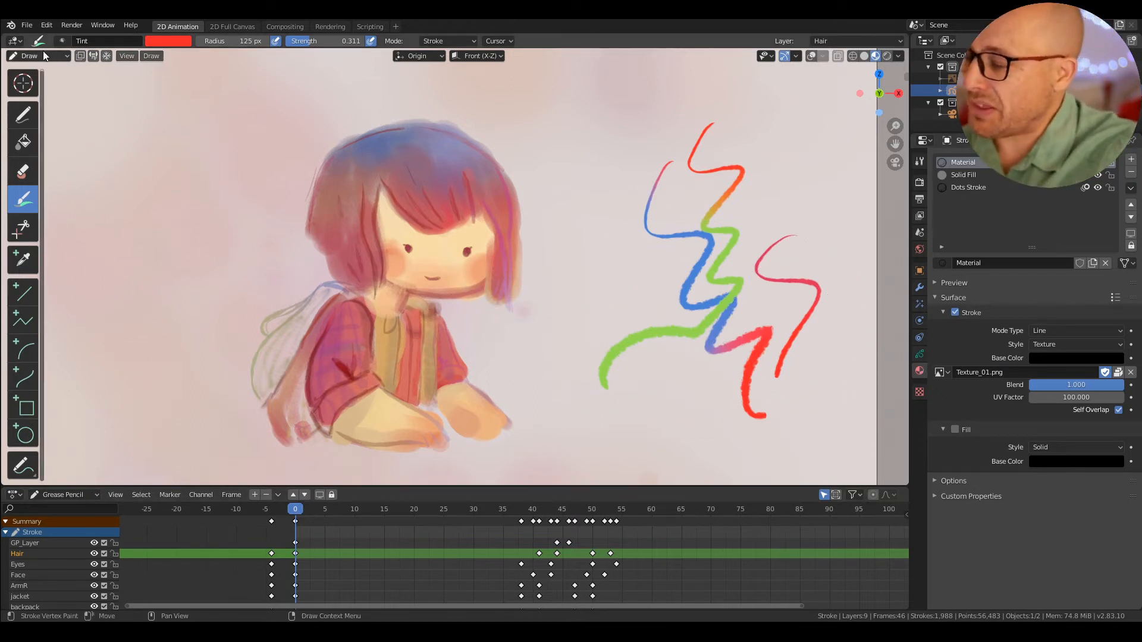
- Switch to Vertex Paint mode and sweep purple paint across the character
{"action": "left_click", "coordinate": [29, 56]}
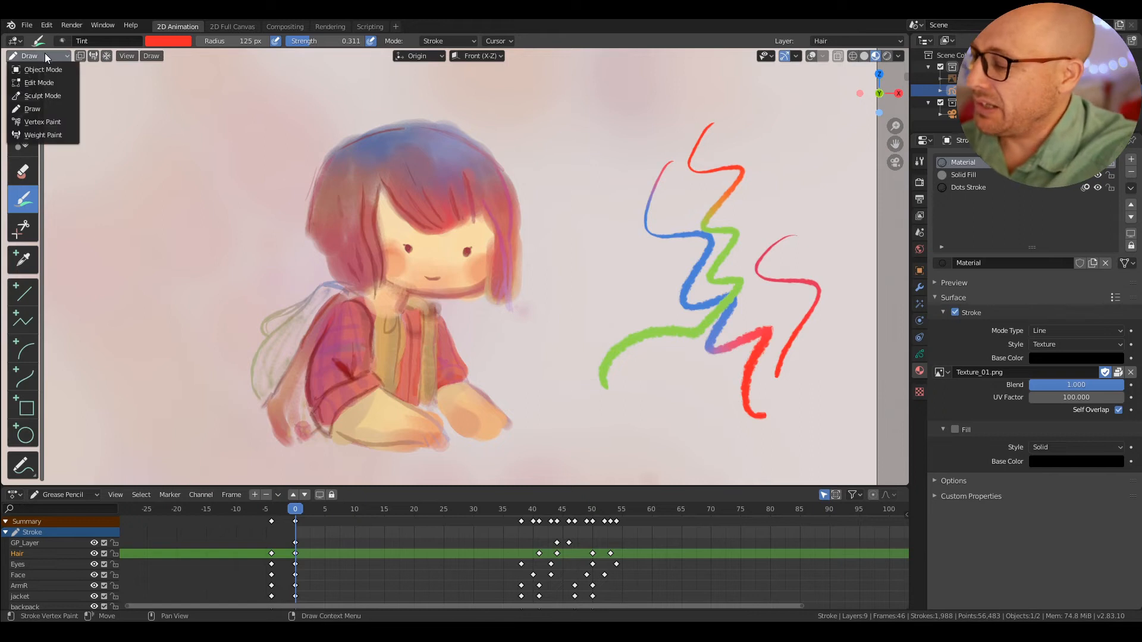
{"action": "left_click", "coordinate": [42, 121]}
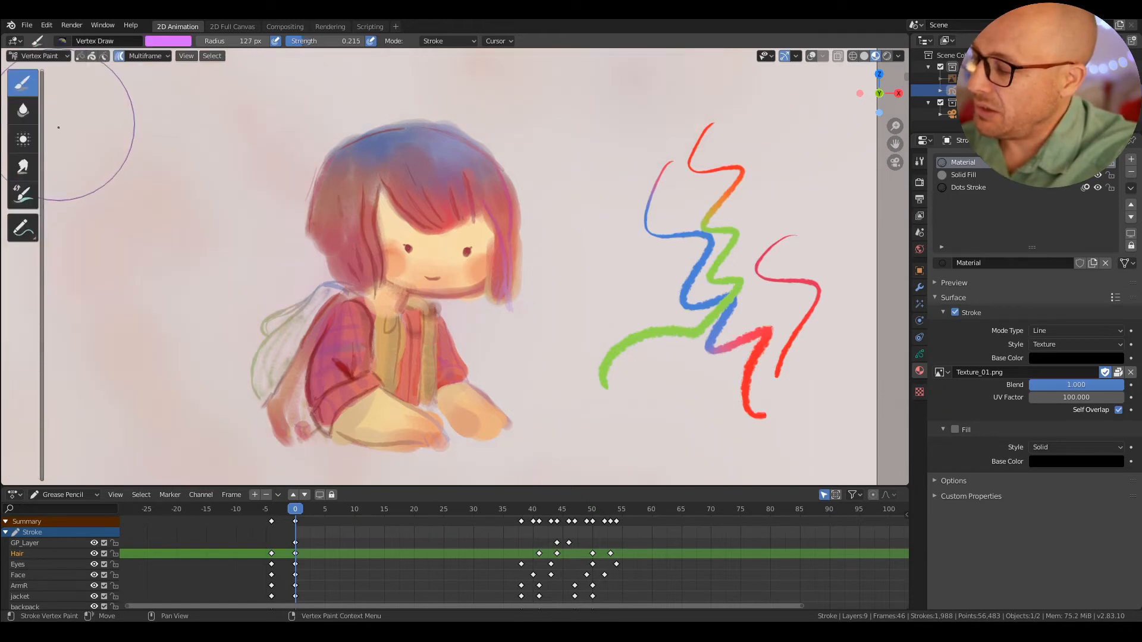
{"action": "mouse_move", "coordinate": [393, 415]}
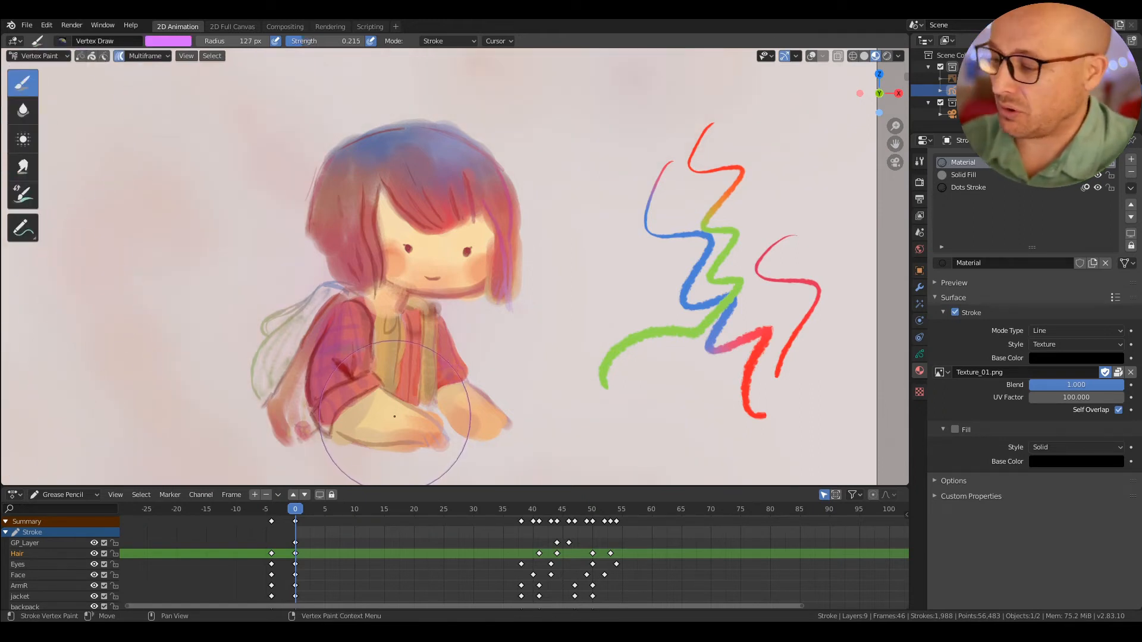
{"action": "mouse_move", "coordinate": [626, 283]}
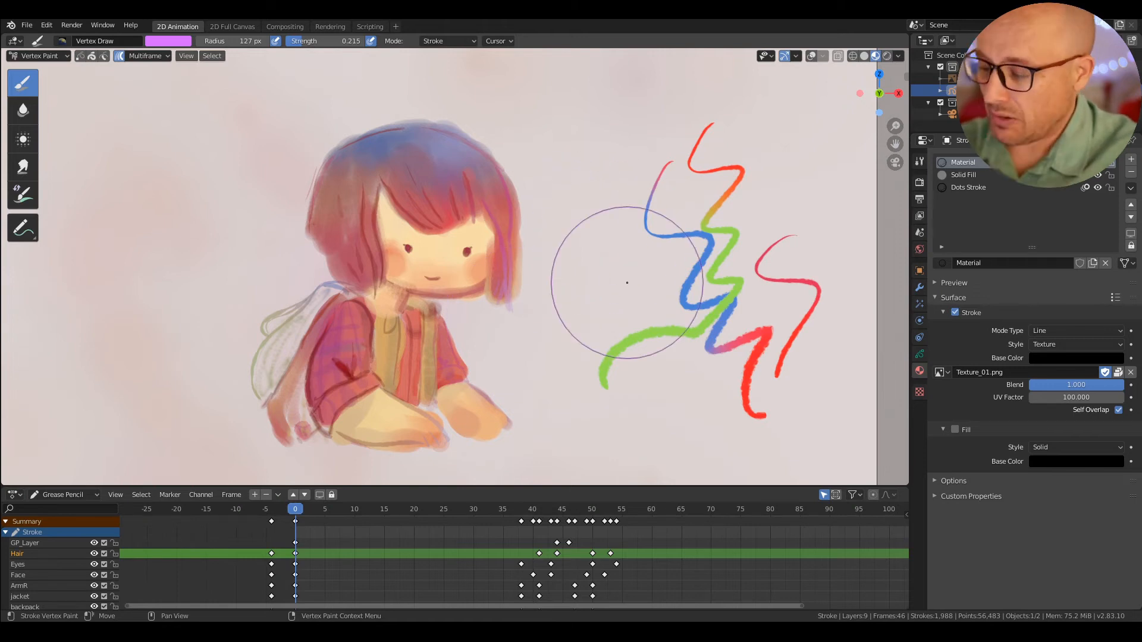
{"action": "left_click_drag", "start_coordinate": [627, 283], "coordinate": [372, 376]}
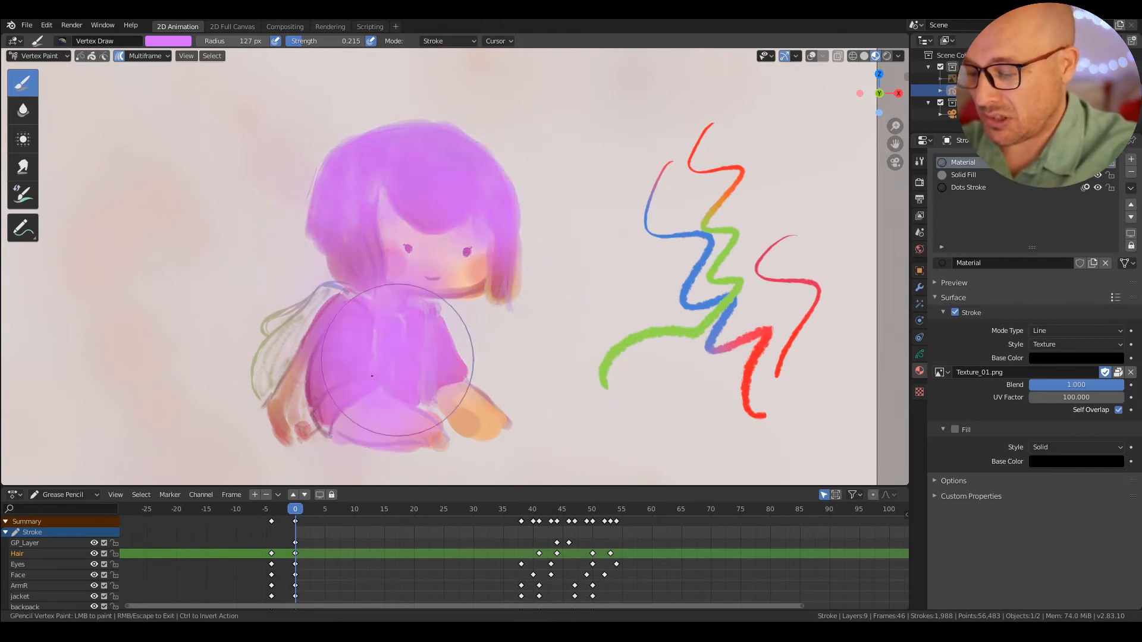
{"action": "left_click_drag", "start_coordinate": [371, 375], "coordinate": [510, 295]}
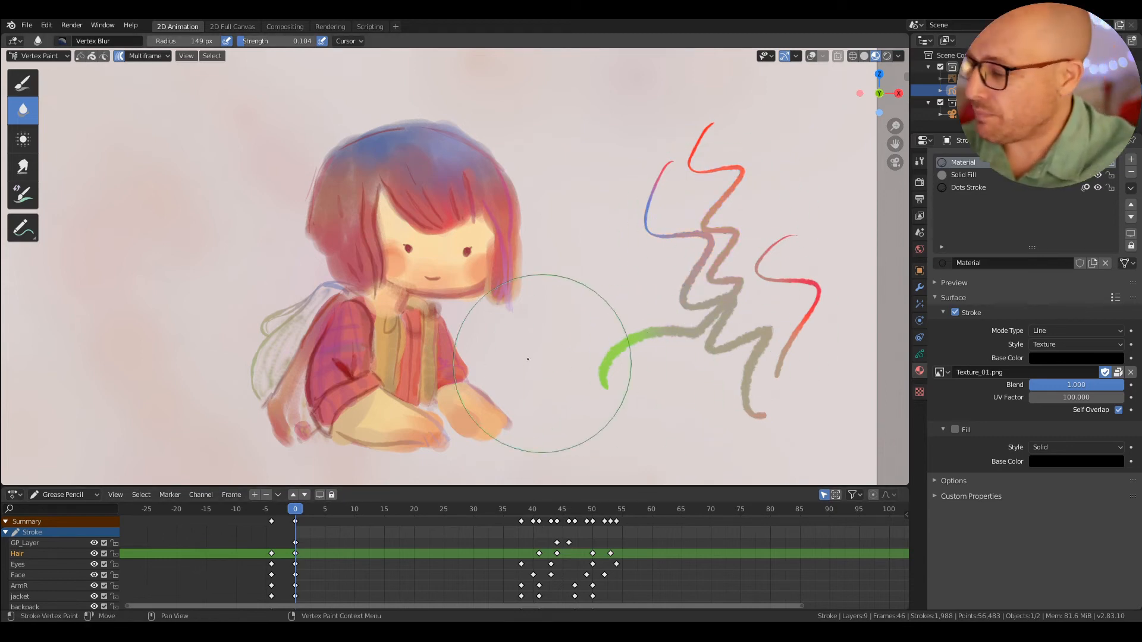
- Select the Vertex Draw brush to resume painting colour onto the strokes
{"action": "left_click", "coordinate": [23, 82]}
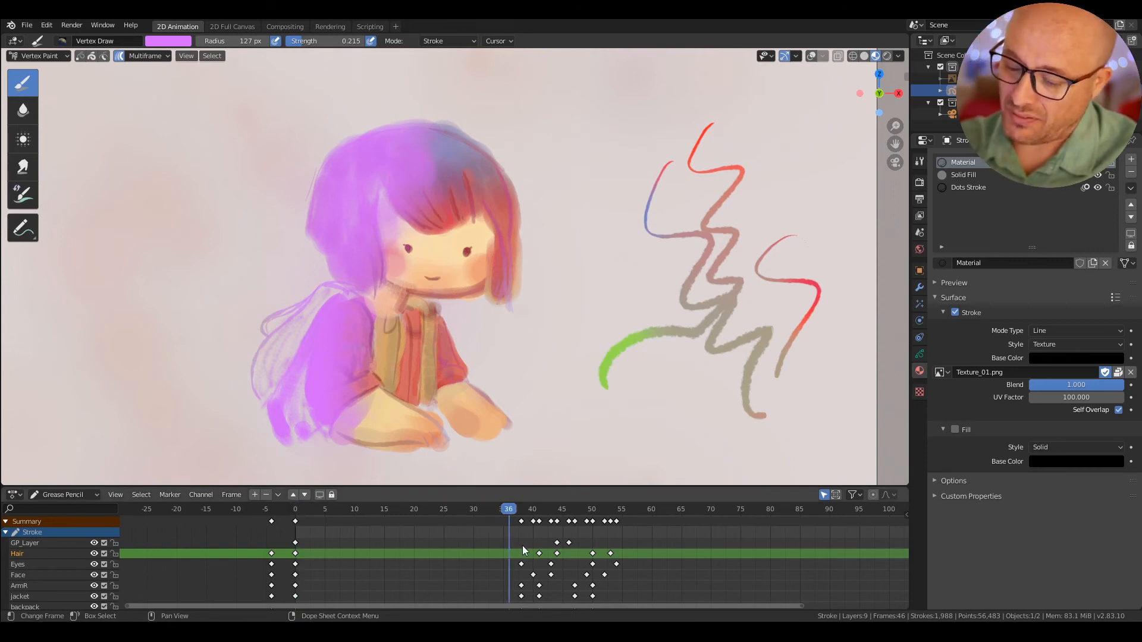
- From frame 0, paint the character's right side purple, then check frame 45
{"action": "left_click", "coordinate": [300, 509]}
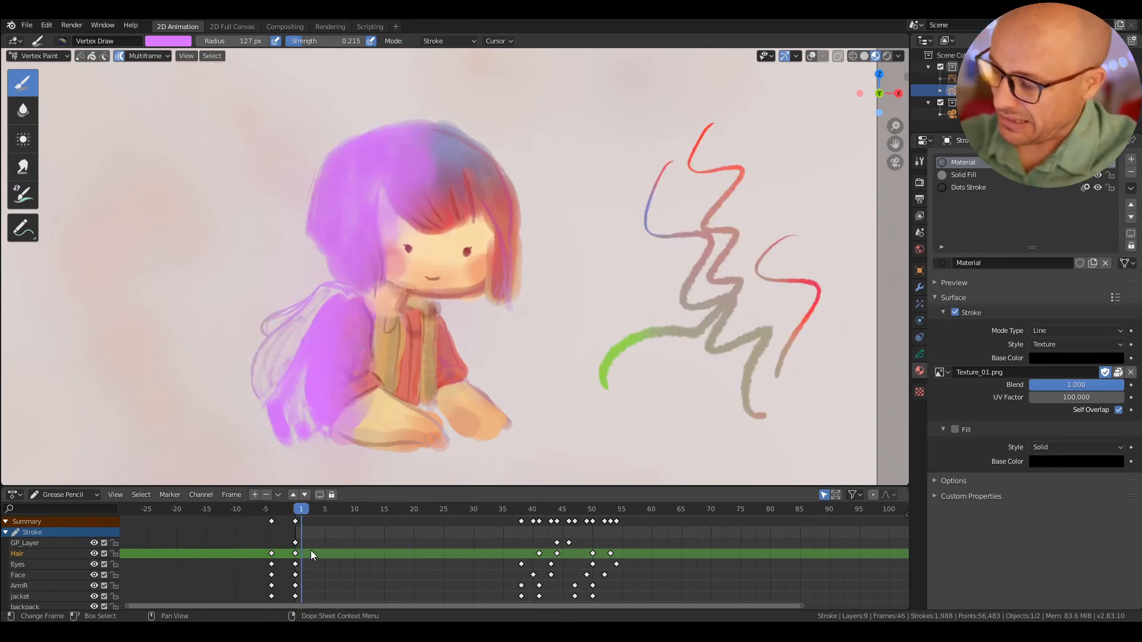
{"action": "left_click", "coordinate": [295, 508]}
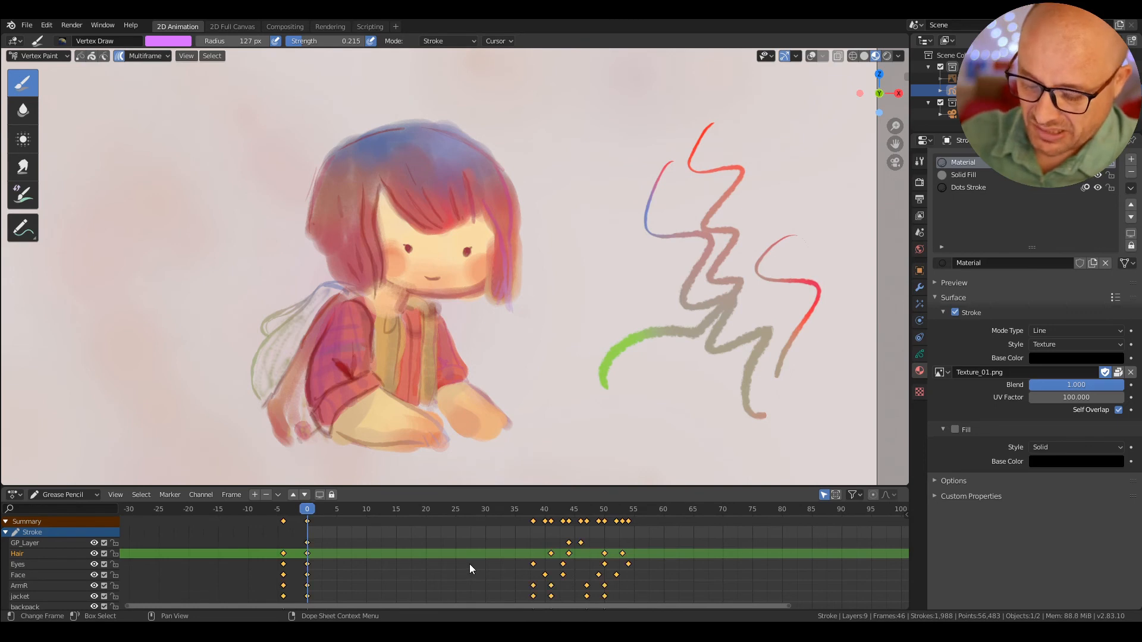
{"action": "mouse_move", "coordinate": [483, 175]}
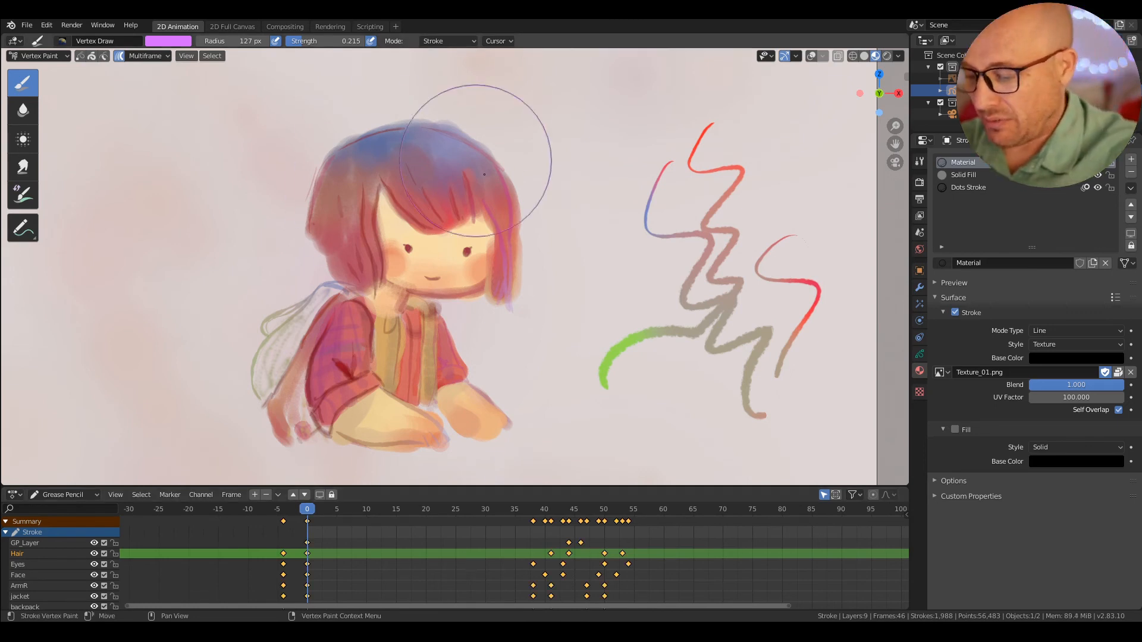
{"action": "left_click_drag", "start_coordinate": [484, 174], "coordinate": [268, 364]}
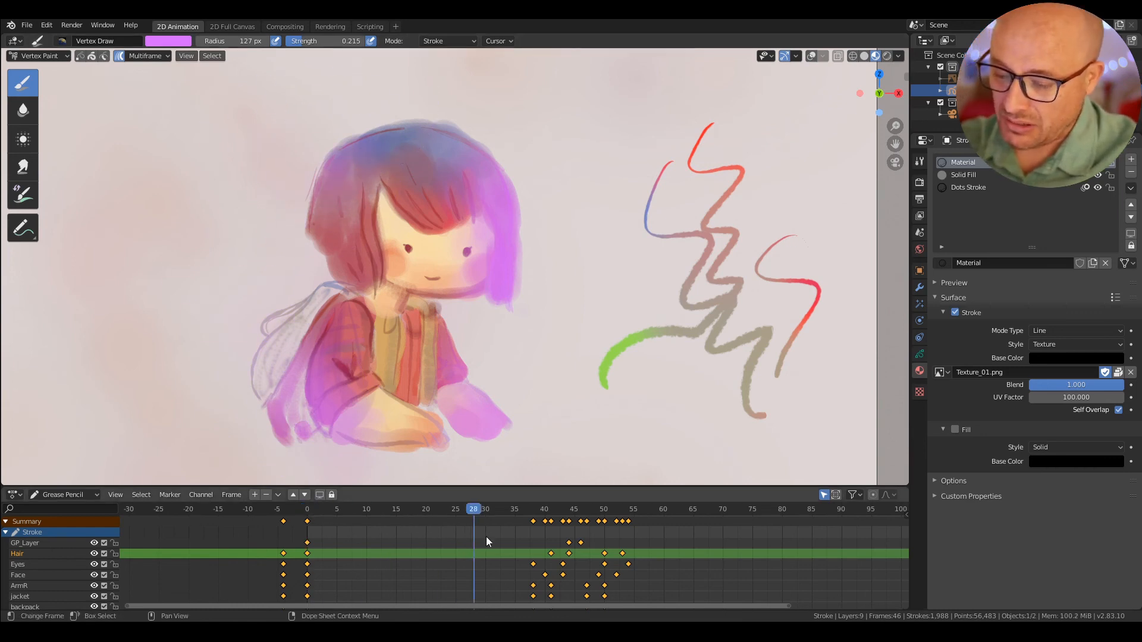
{"action": "left_click", "coordinate": [574, 509]}
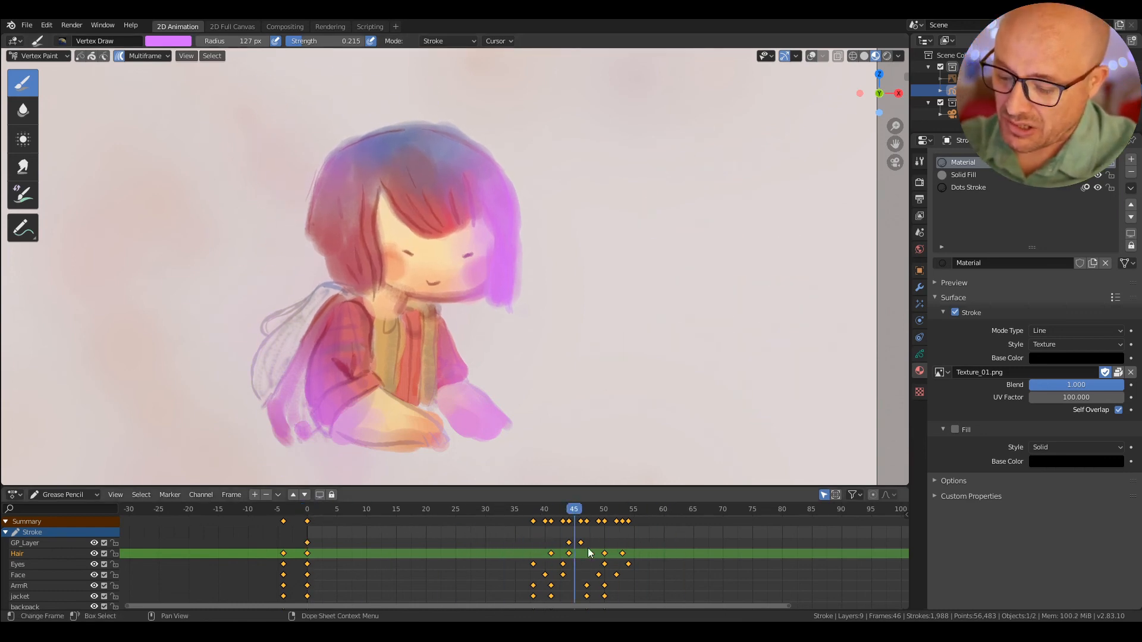